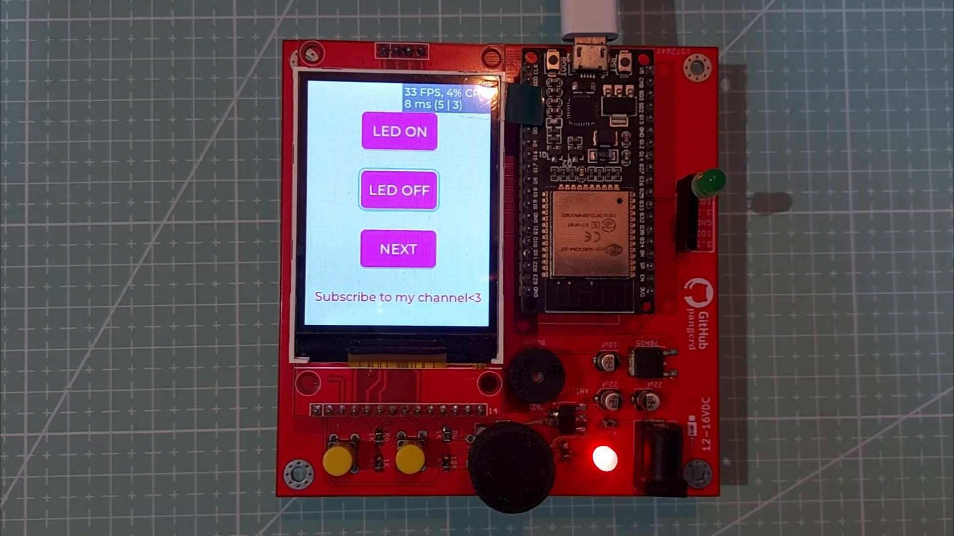
Advance the ESP32 display from the LED ON/OFF/NEXT screen to the TEST/BACK screen via the first push button.
click(408, 459)
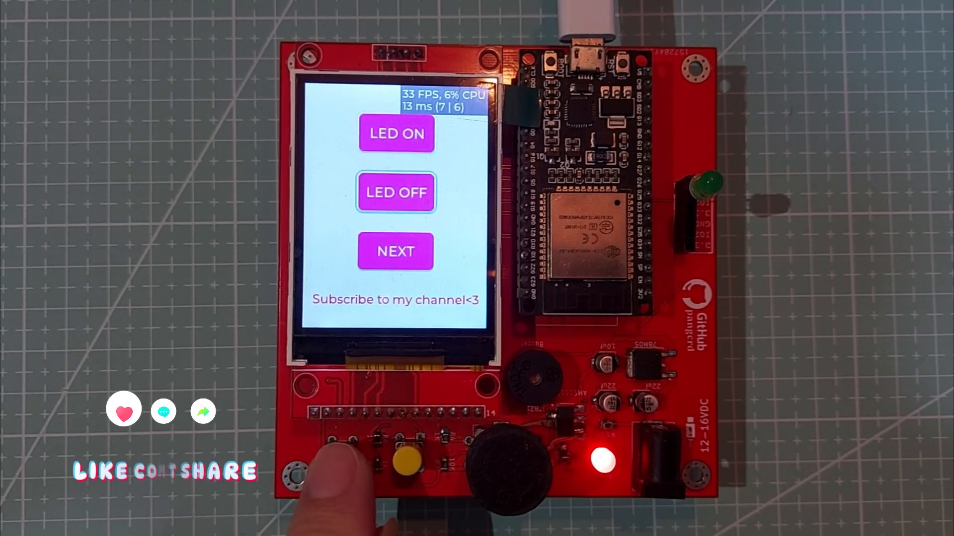
click(395, 252)
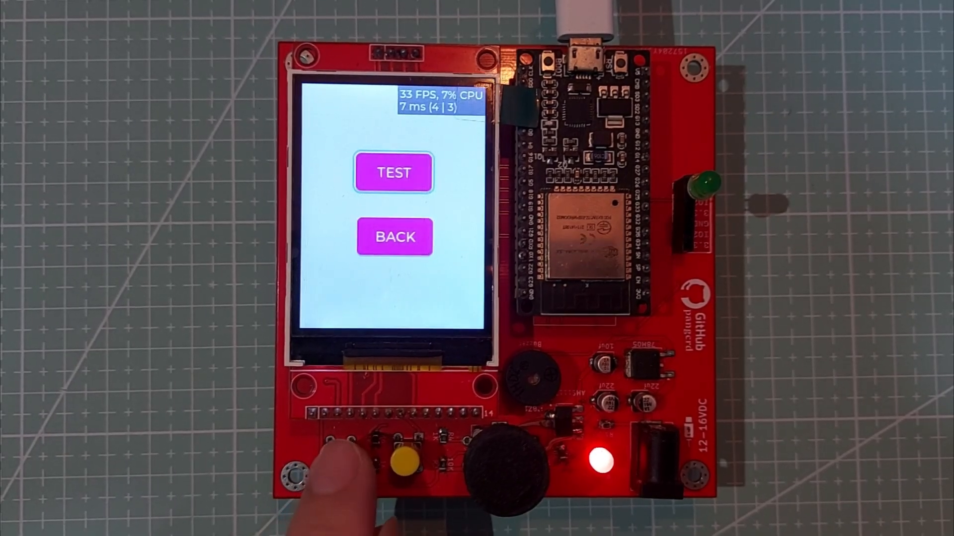
click(394, 173)
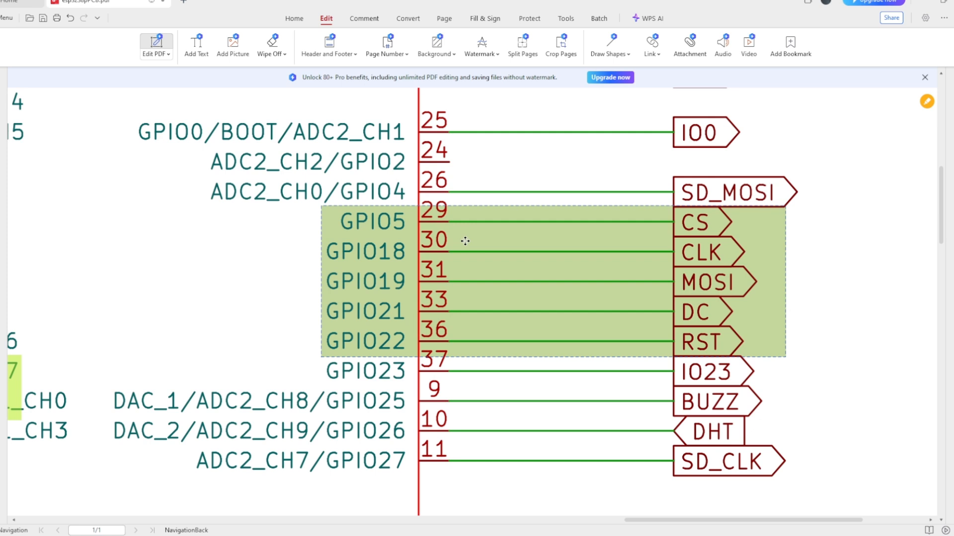
mouse_move(459, 239)
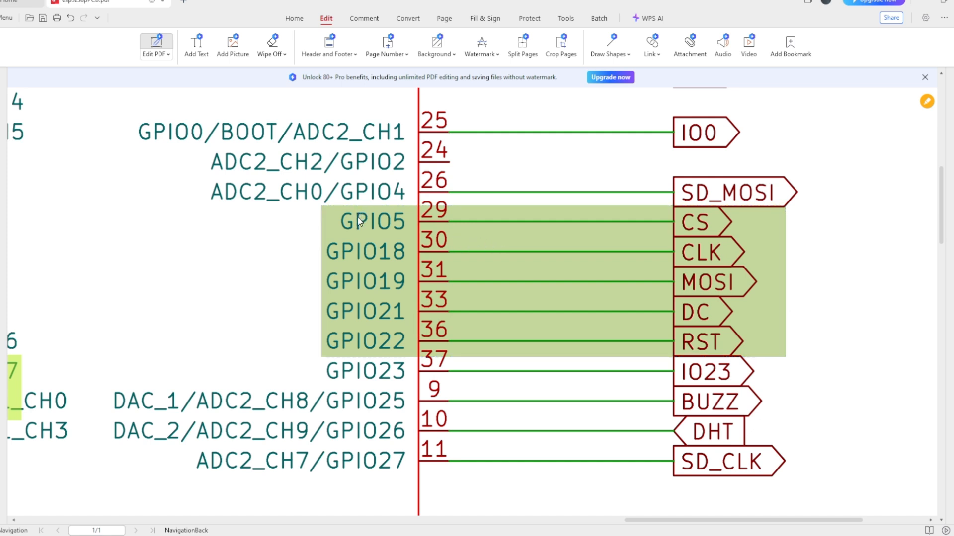
mouse_move(367, 261)
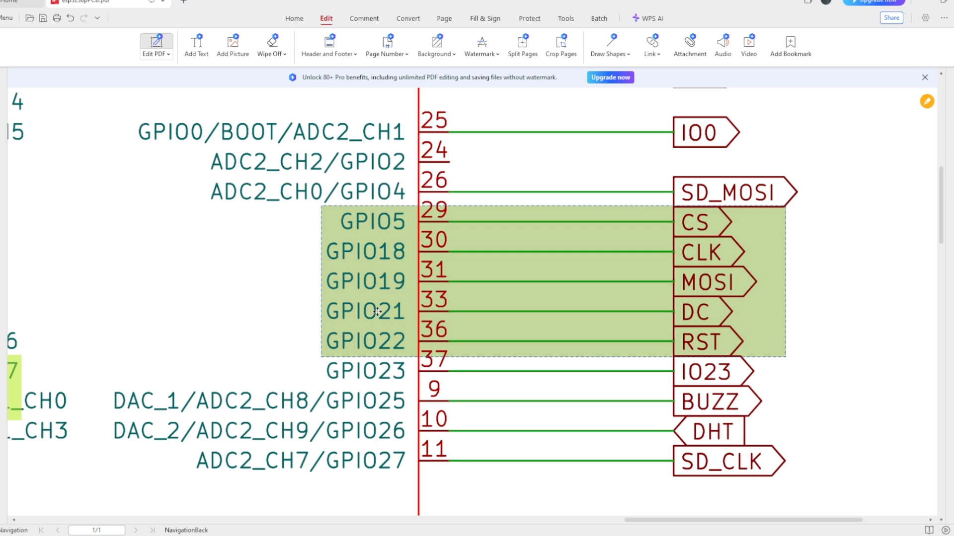
mouse_move(377, 343)
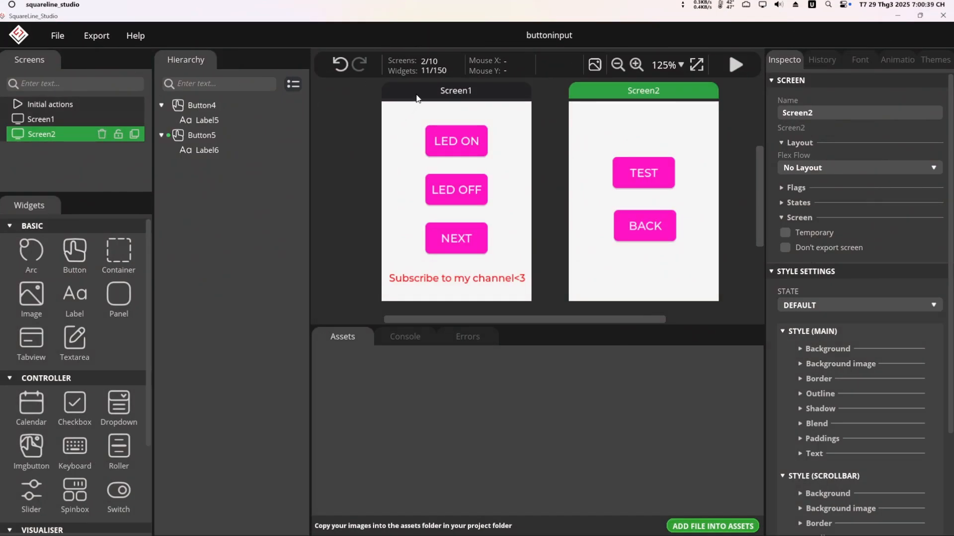
Review Screen1's three buttons and label, Screen2's two buttons, then return to Screen1.
click(42, 118)
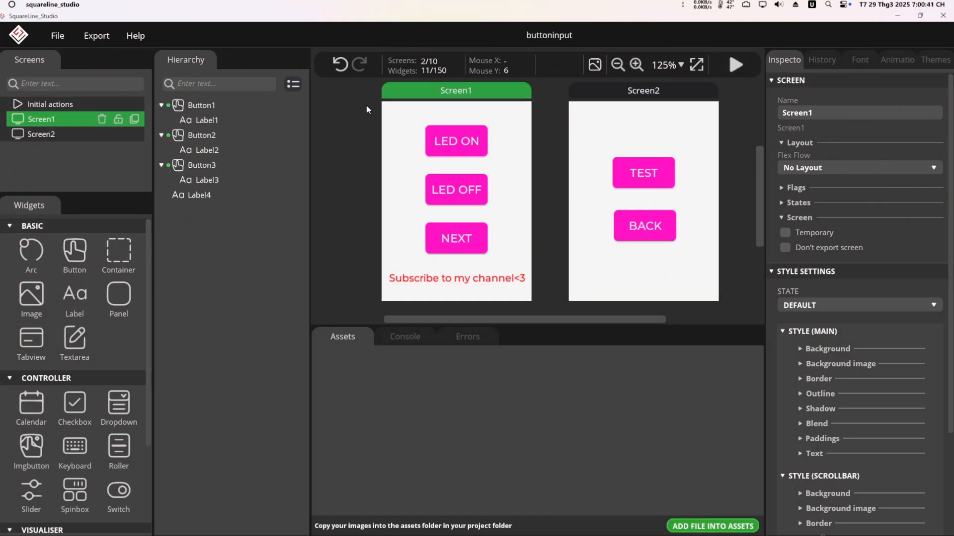
mouse_move(423, 291)
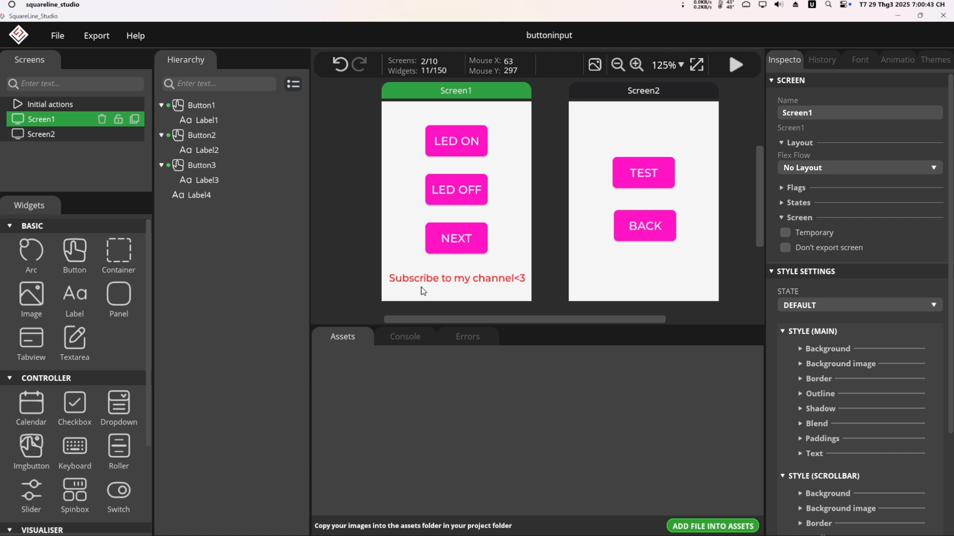
mouse_move(595, 125)
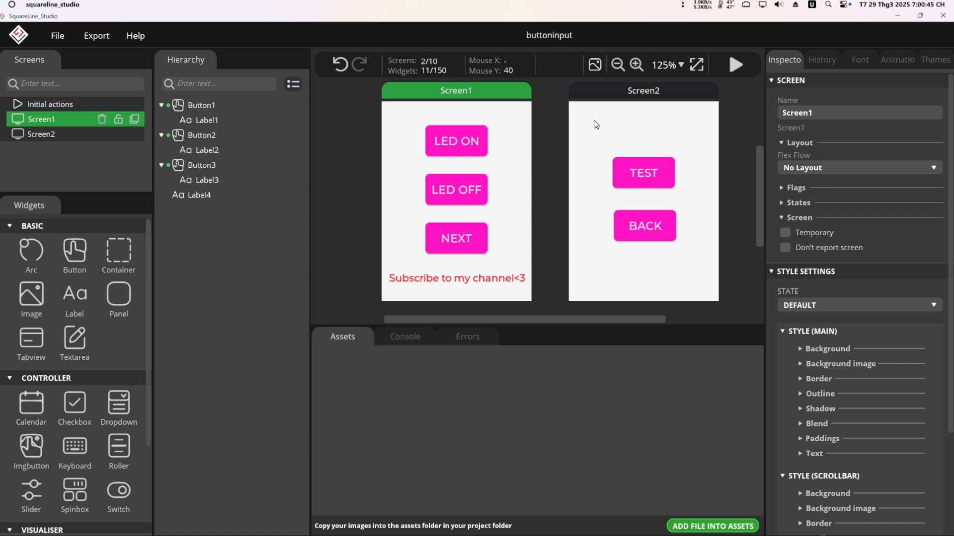
mouse_move(622, 97)
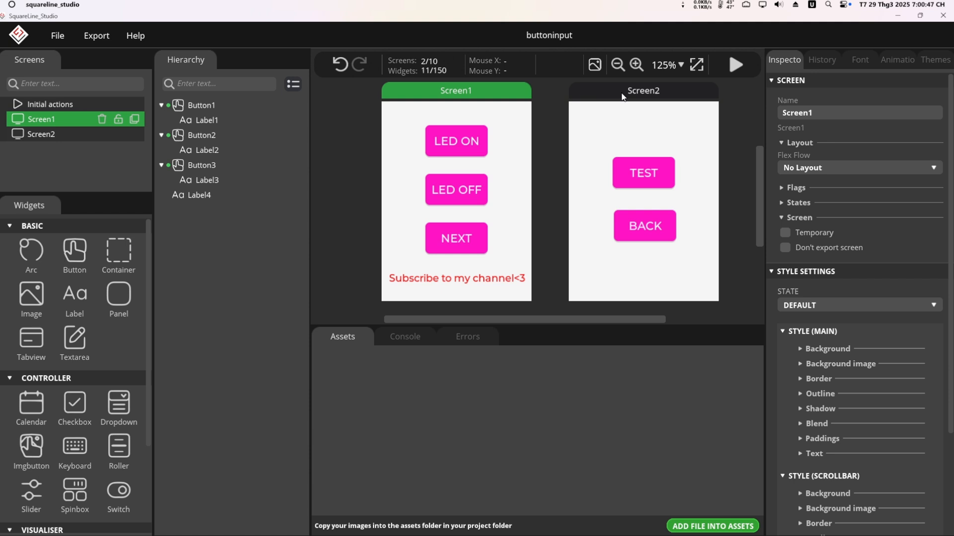
click(643, 91)
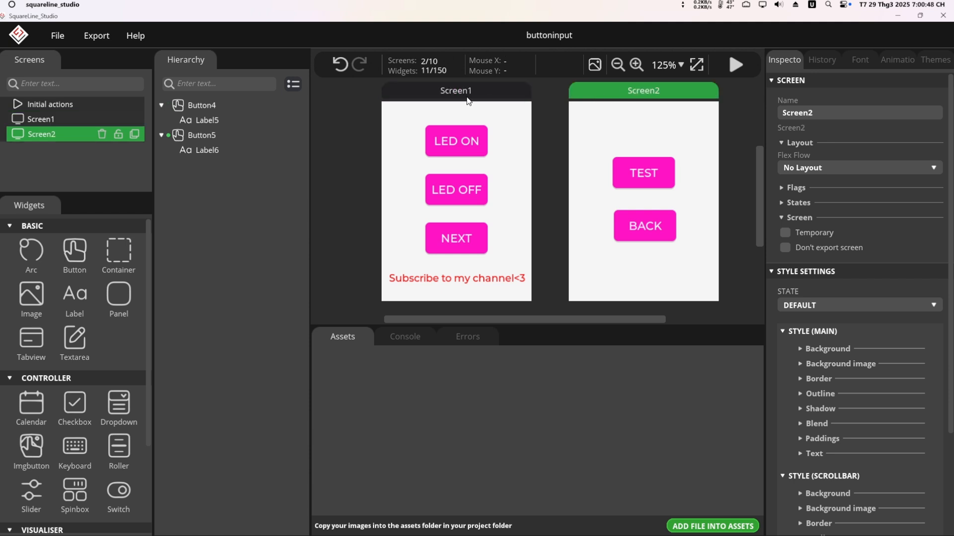
click(41, 118)
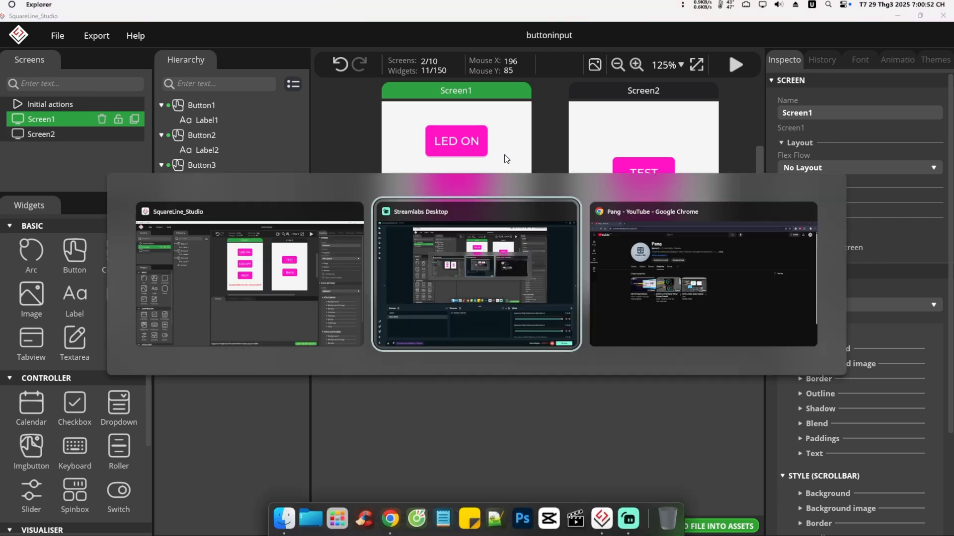
Show the ESP32 + LVGL Basic tutorial playlist in Chrome, then return to SquareLine Studio.
click(702, 274)
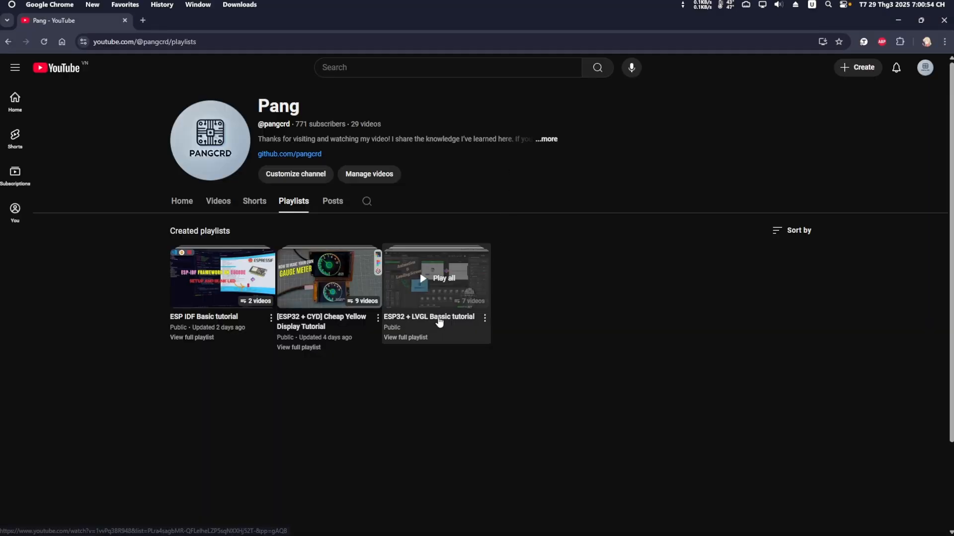
click(443, 278)
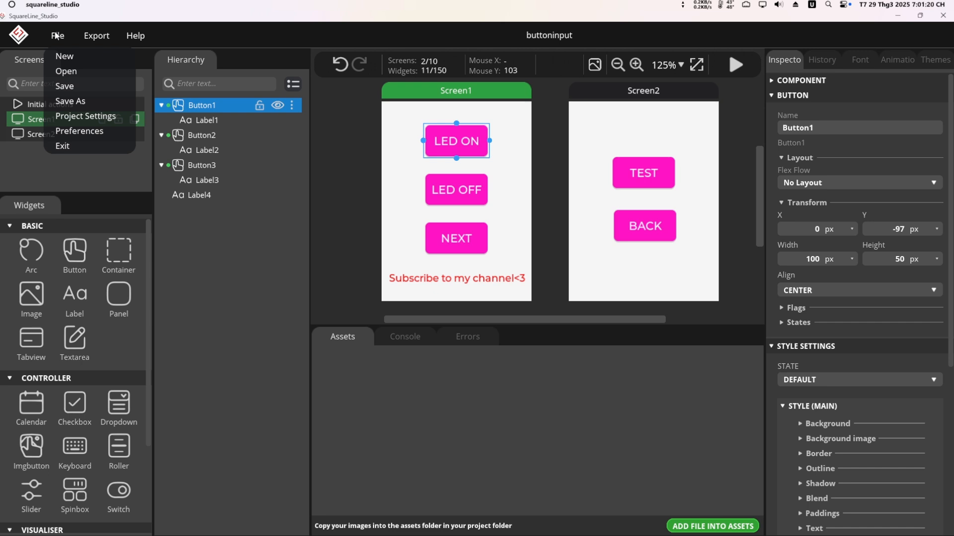
click(86, 116)
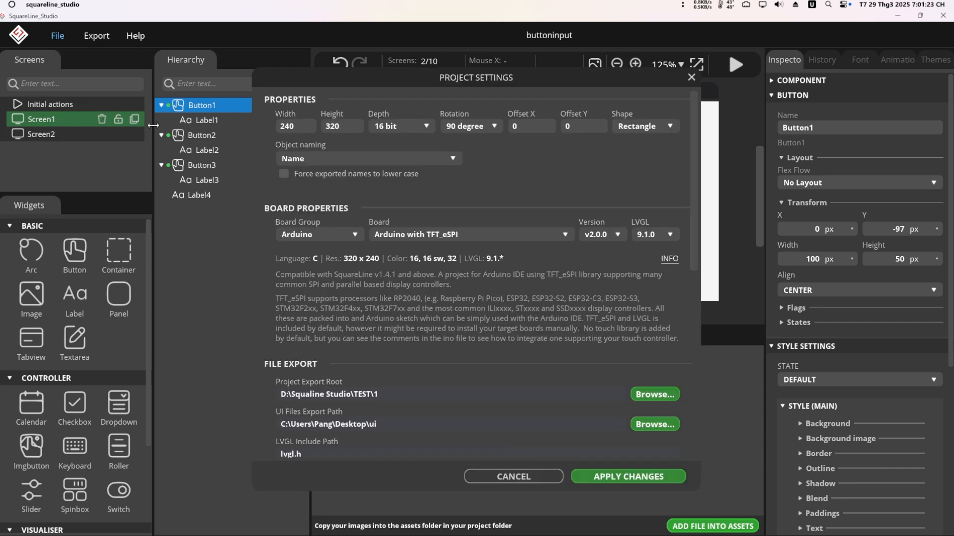
click(601, 234)
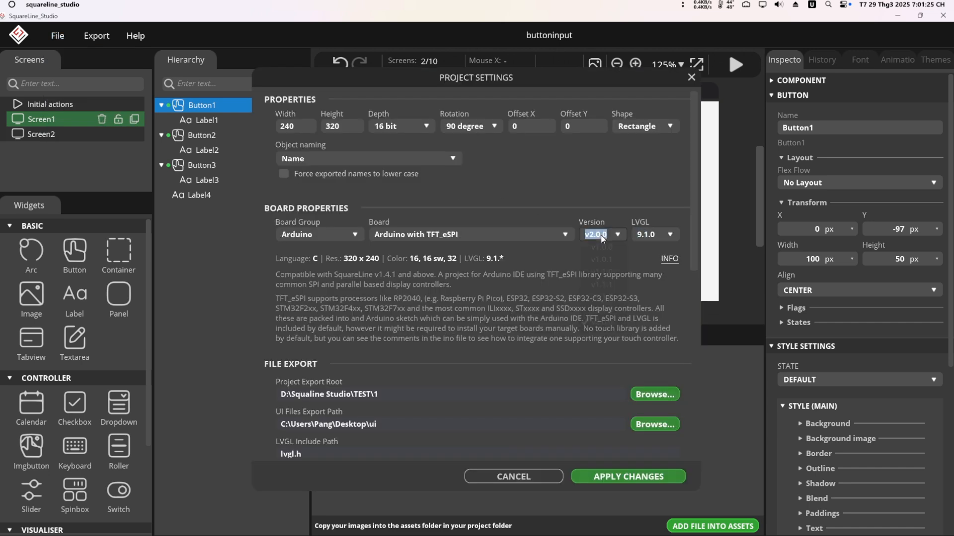
scroll(down, 3)
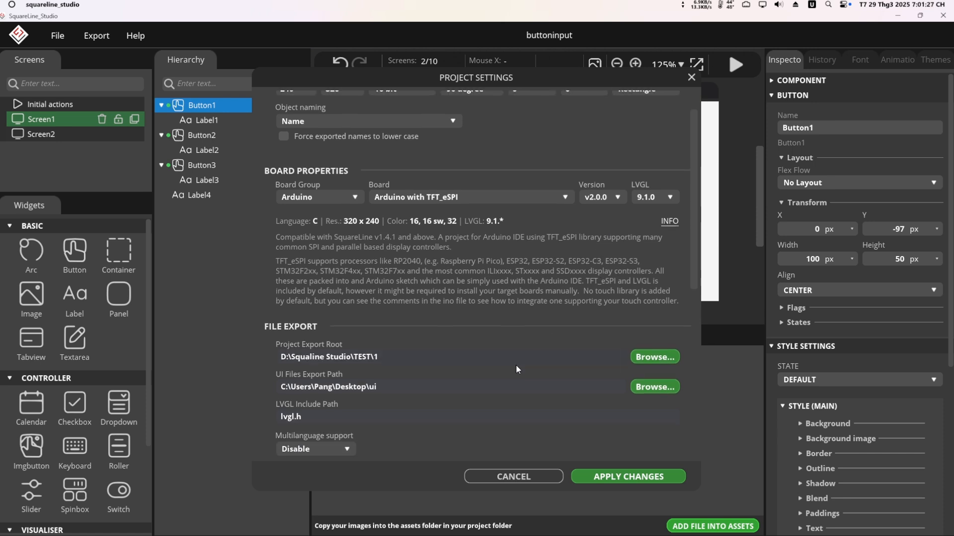
click(627, 476)
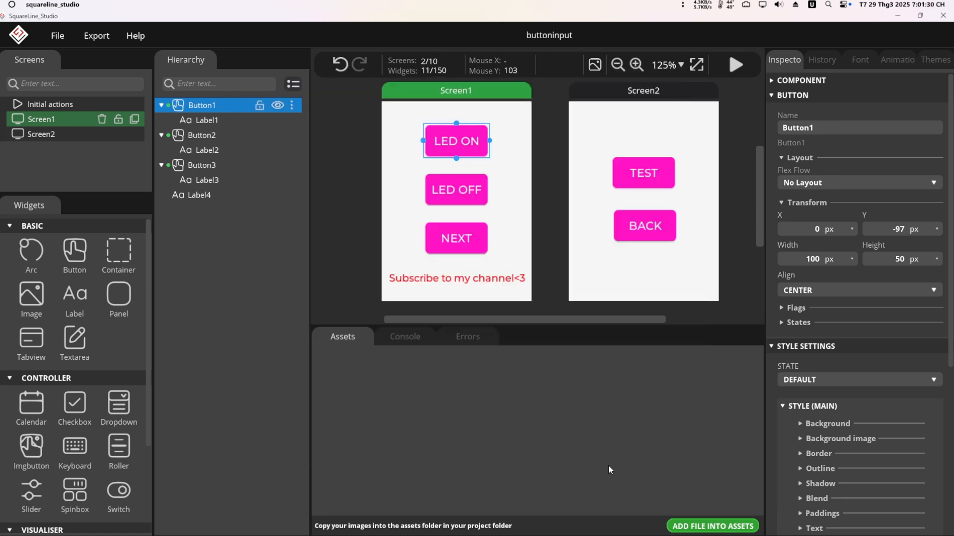
click(96, 35)
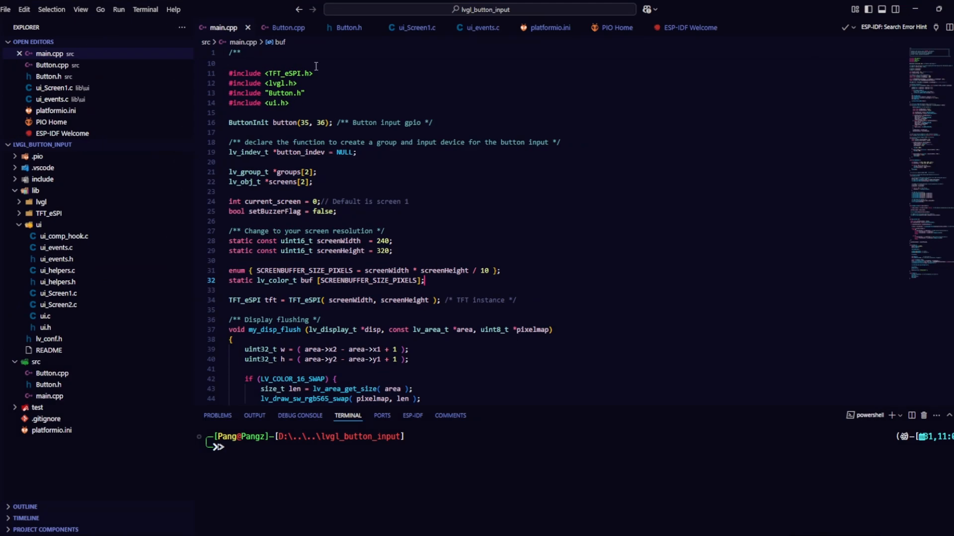
In Button.cpp's debounce return check, replace LOW with HIGH so a HIGH reading counts as a press.
click(286, 28)
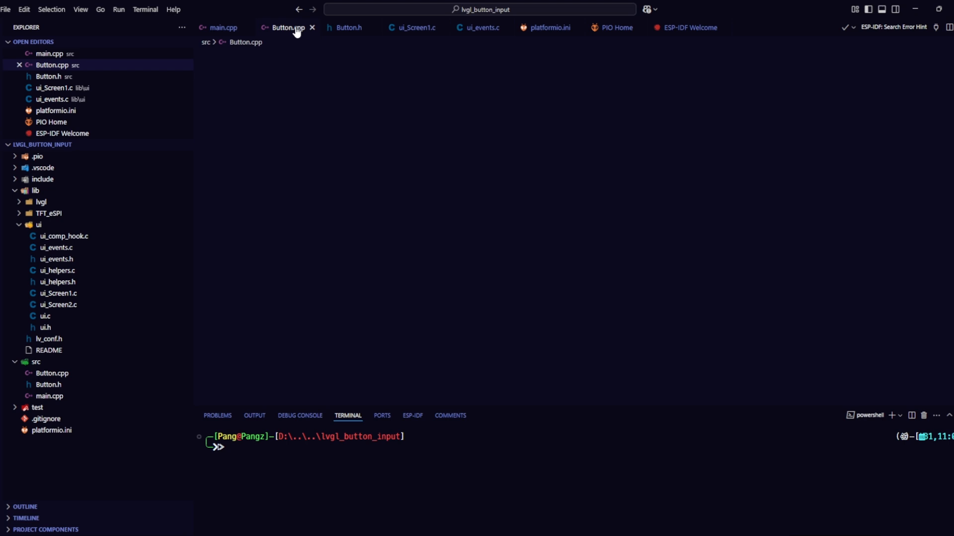
click(286, 27)
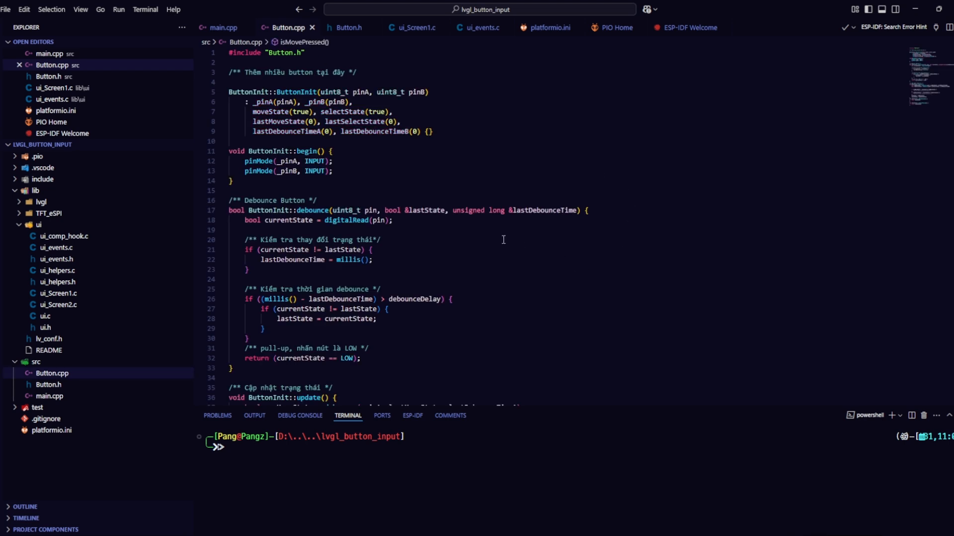
scroll(down, 3)
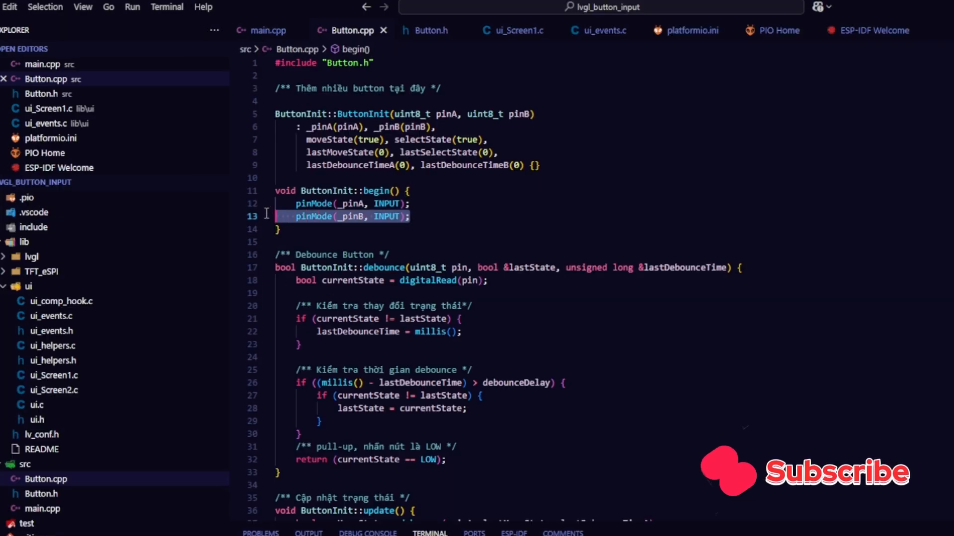
scroll(down, 3)
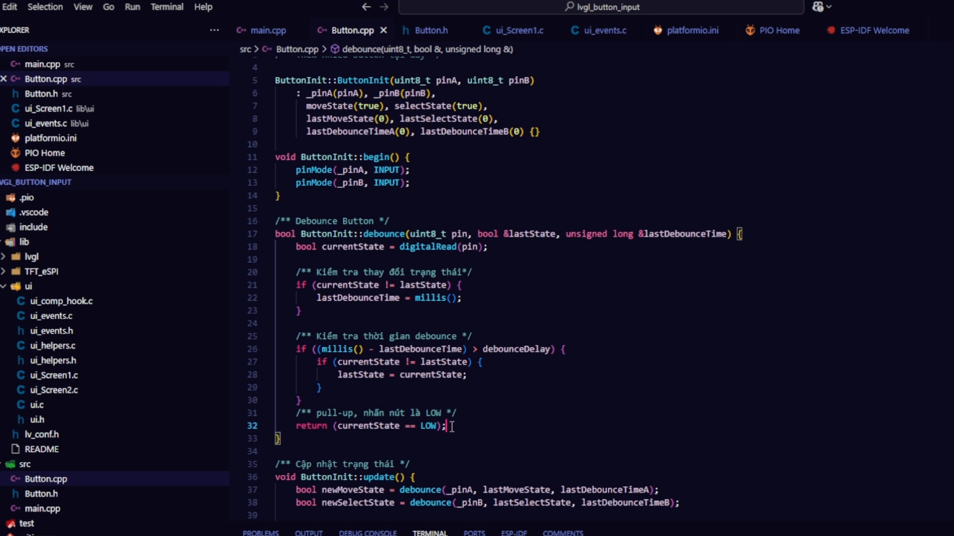
double_click(430, 426)
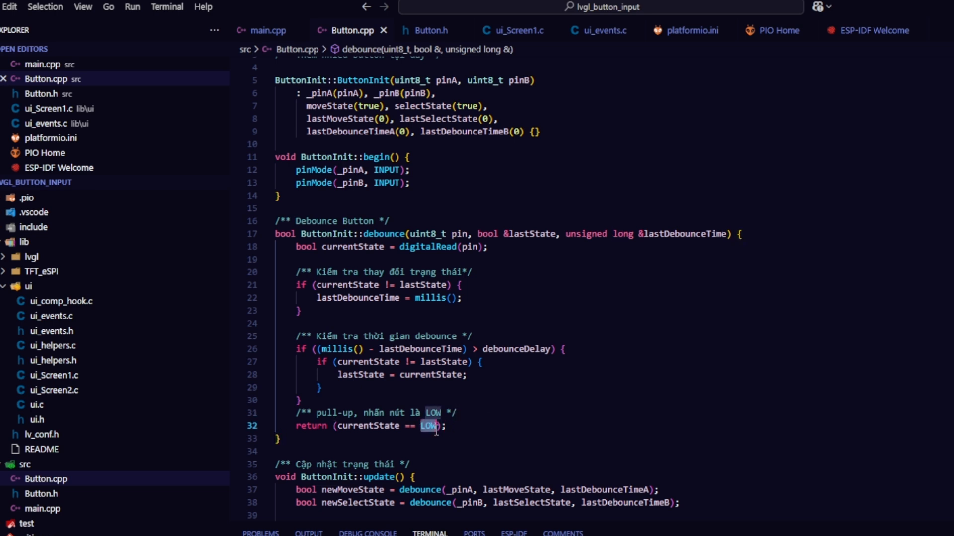
text(HIGH)
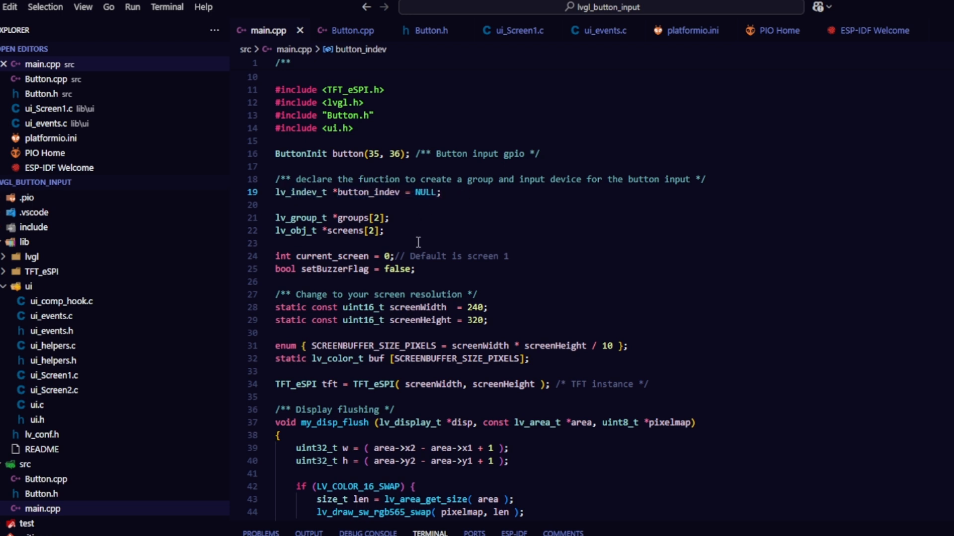
click(386, 218)
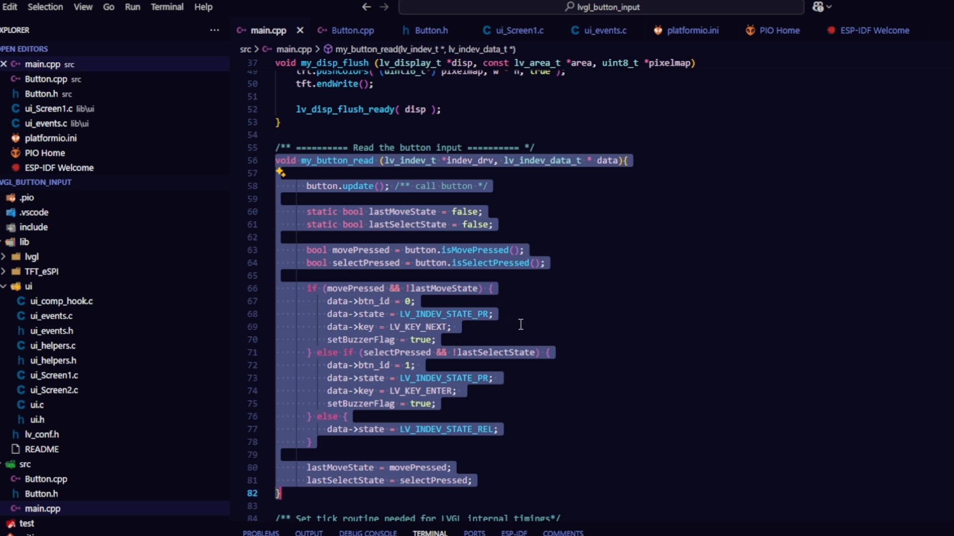
double_click(437, 327)
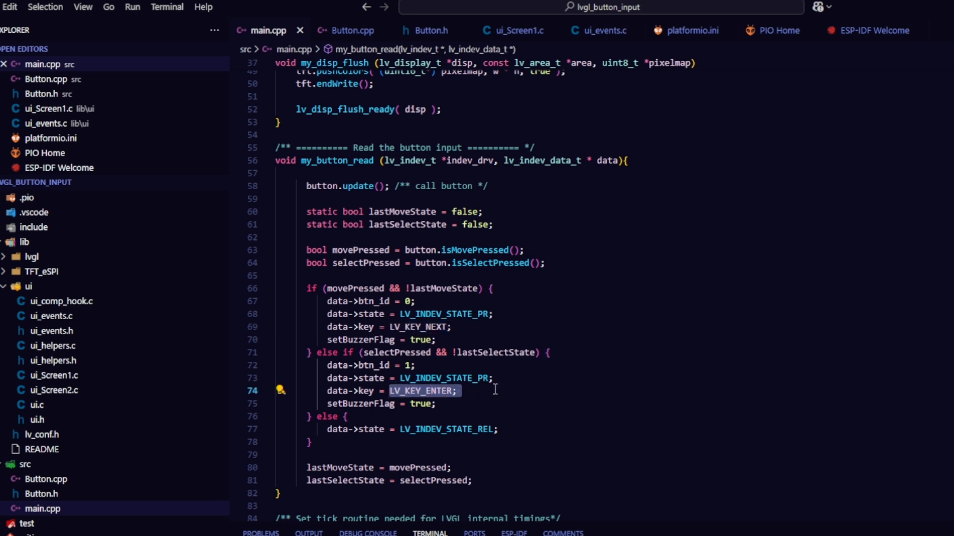
click(462, 390)
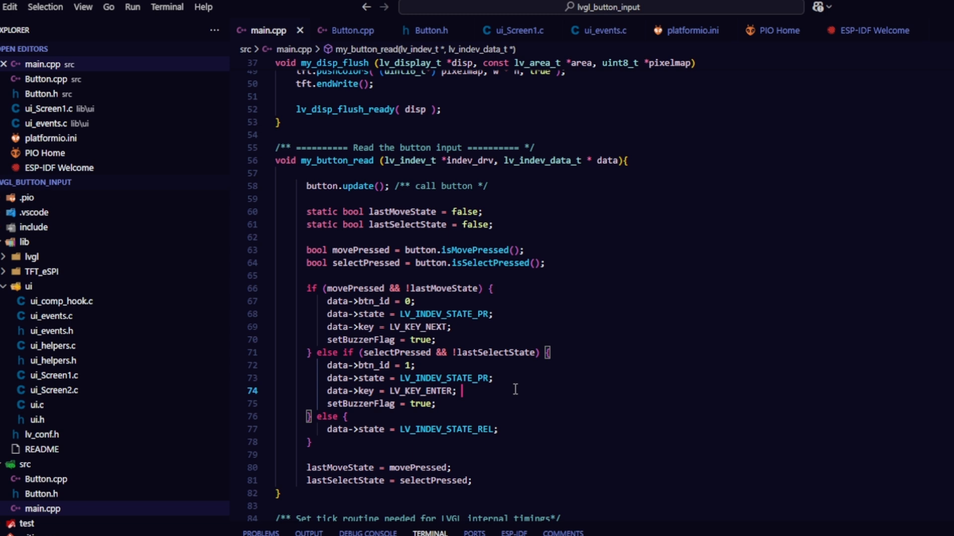
scroll(down, 3)
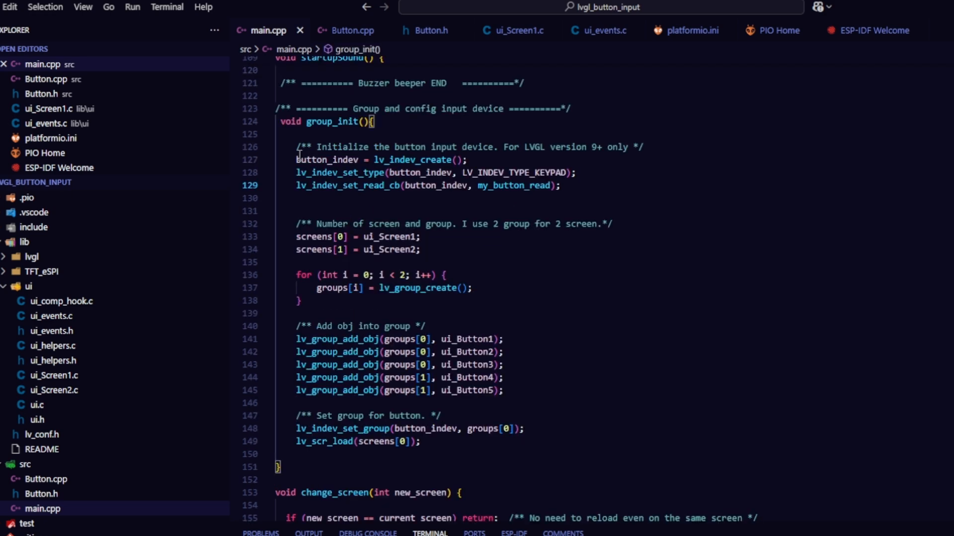
drag(297, 158, 559, 185)
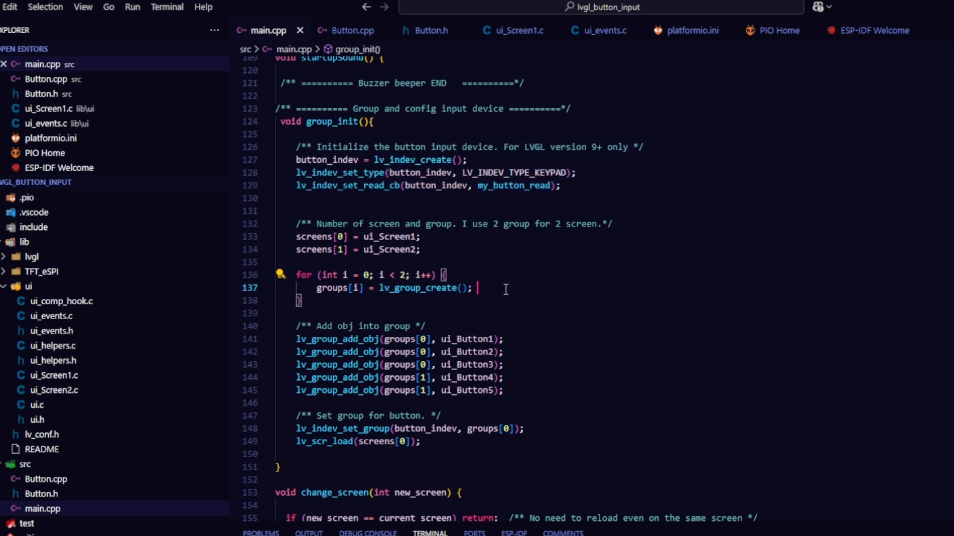
drag(295, 339, 503, 391)
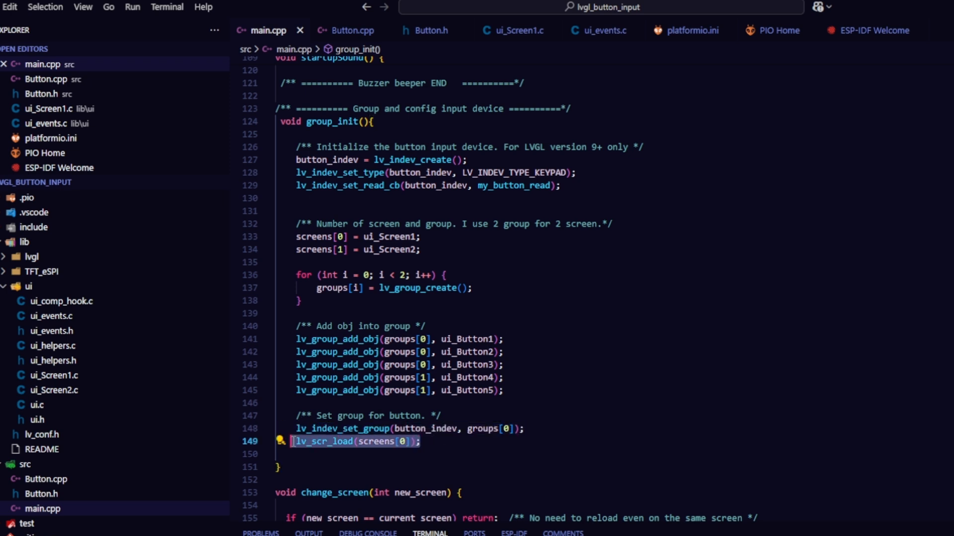
scroll(down, 3)
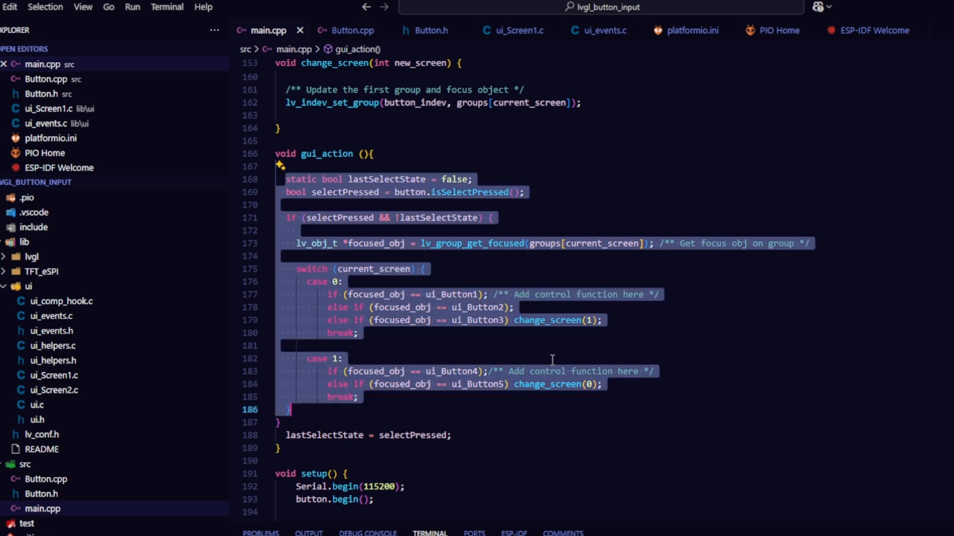
double_click(475, 321)
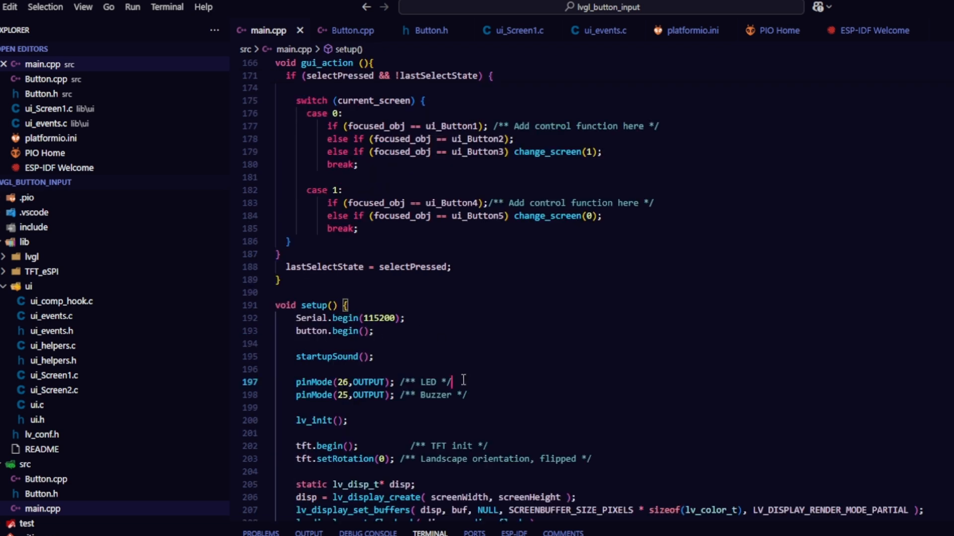
mouse_move(472, 383)
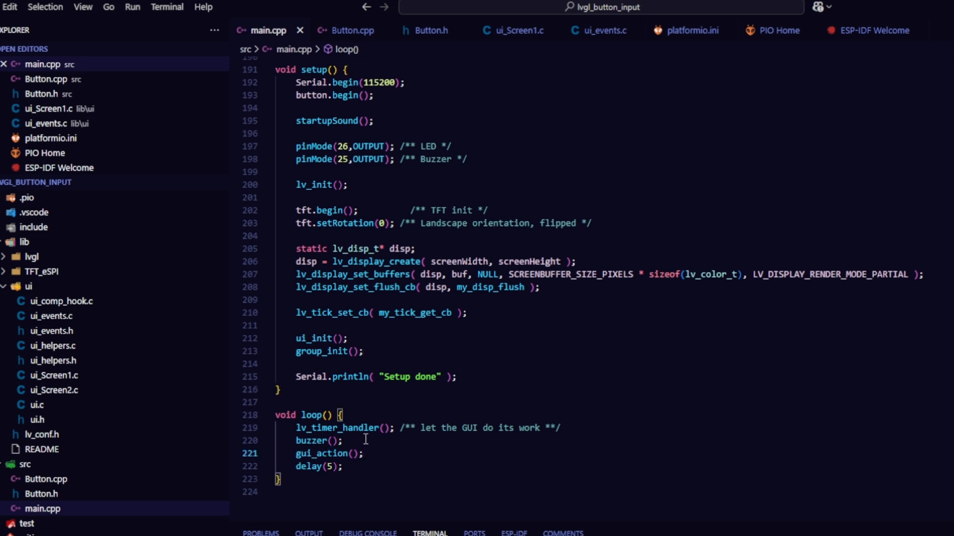
click(363, 453)
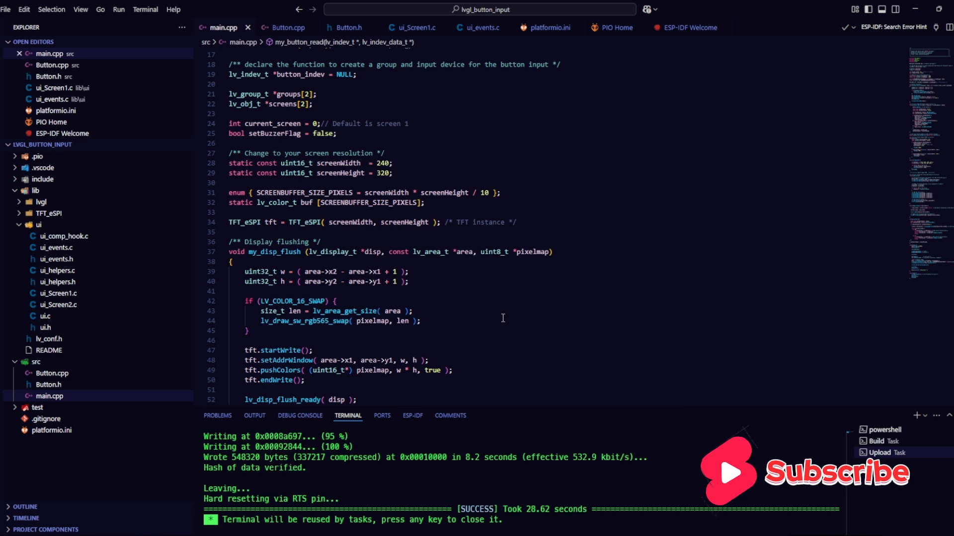
Scroll main.cpp to the display flush routine and my_button_read callback after the successful upload.
scroll(down, 3)
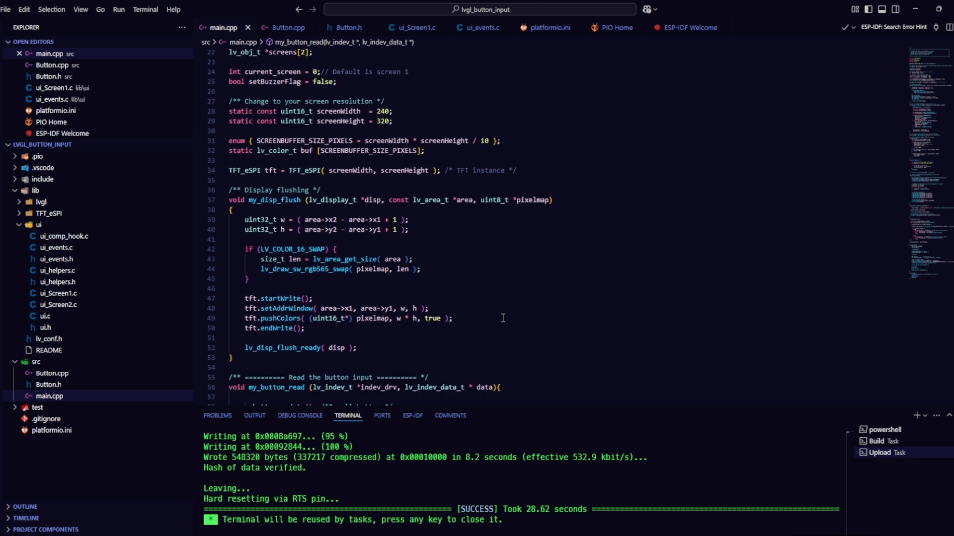
scroll(down, 3)
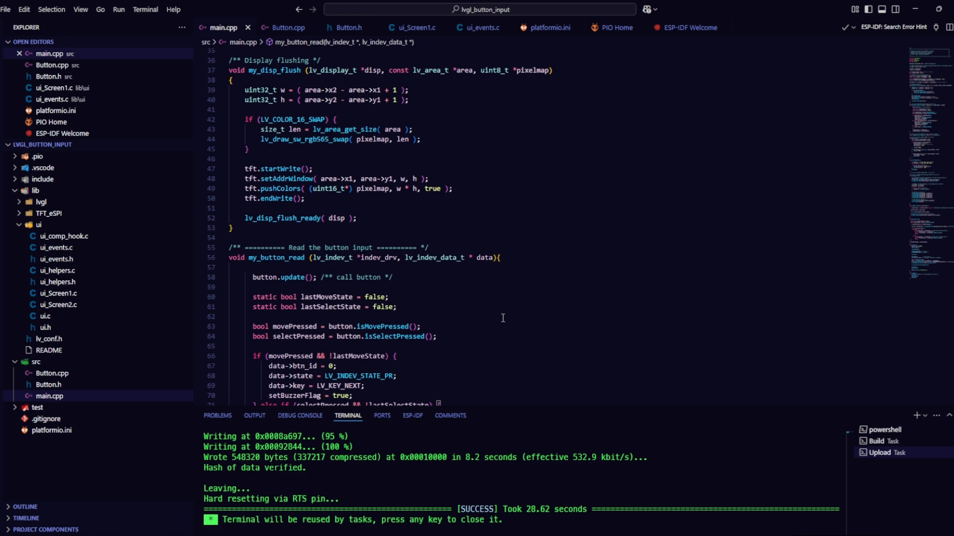